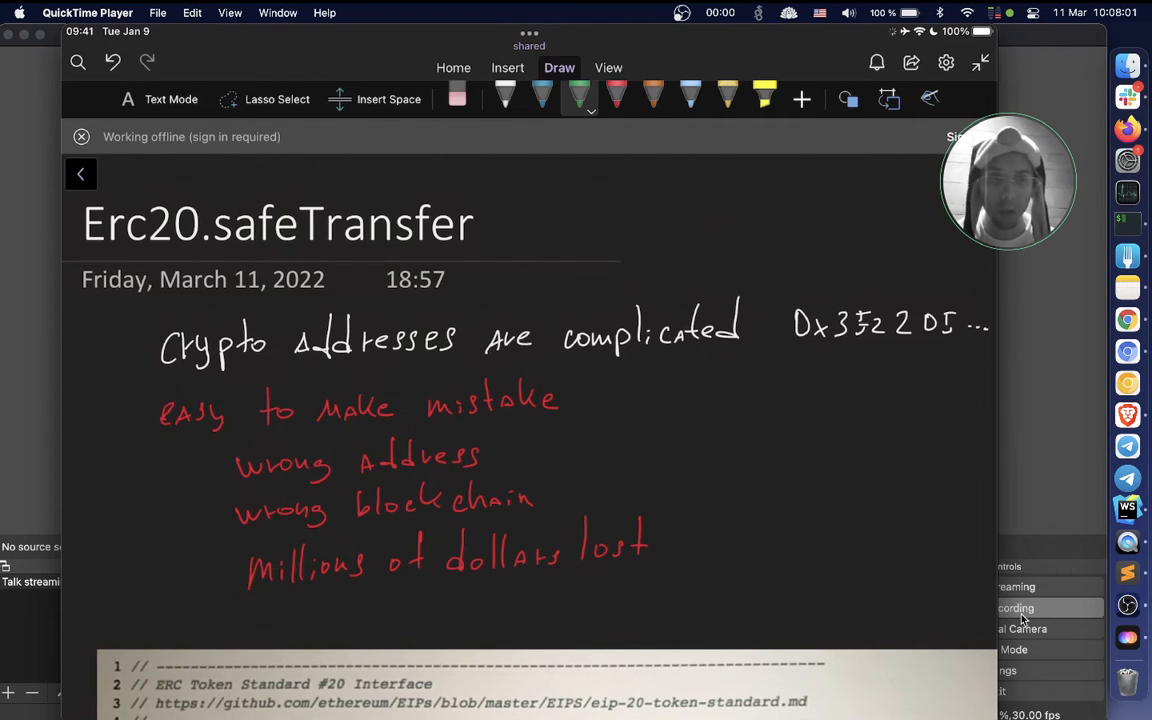
- Scroll the Erc20.safeTransfer page down from the address-mistake notes to the ERC20 interface code image
{"action": "left_click", "coordinate": [1016, 608]}
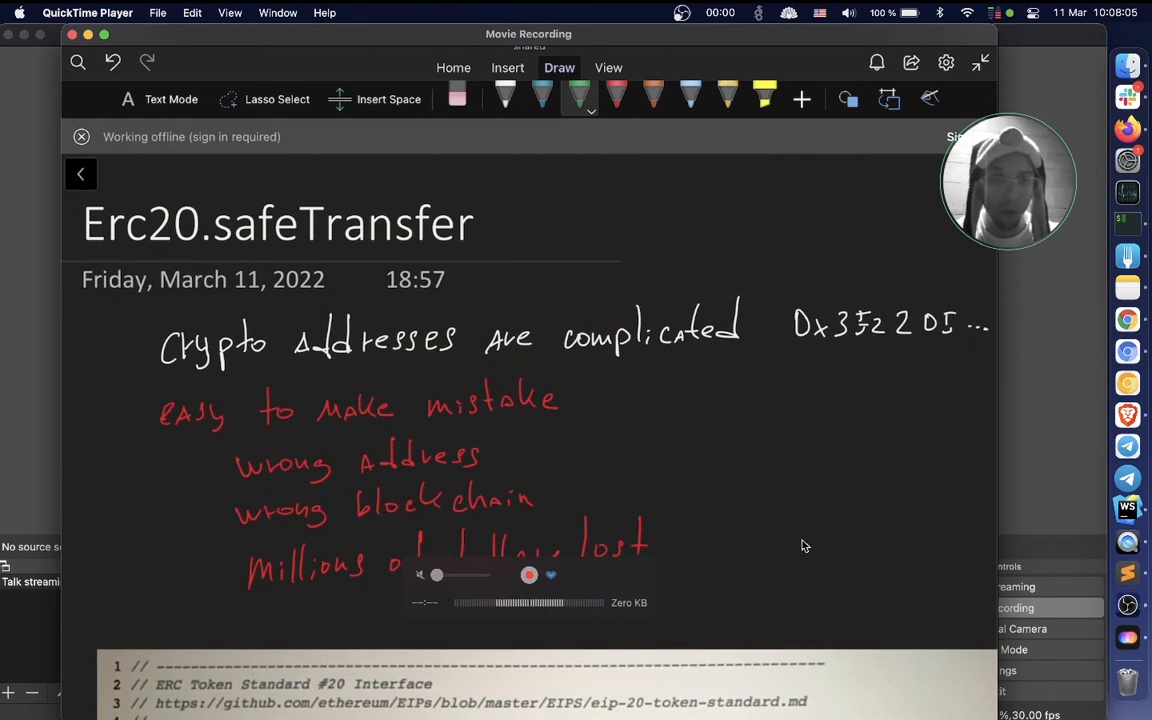
{"action": "scroll", "scroll_direction": "down", "scroll_amount": 3}
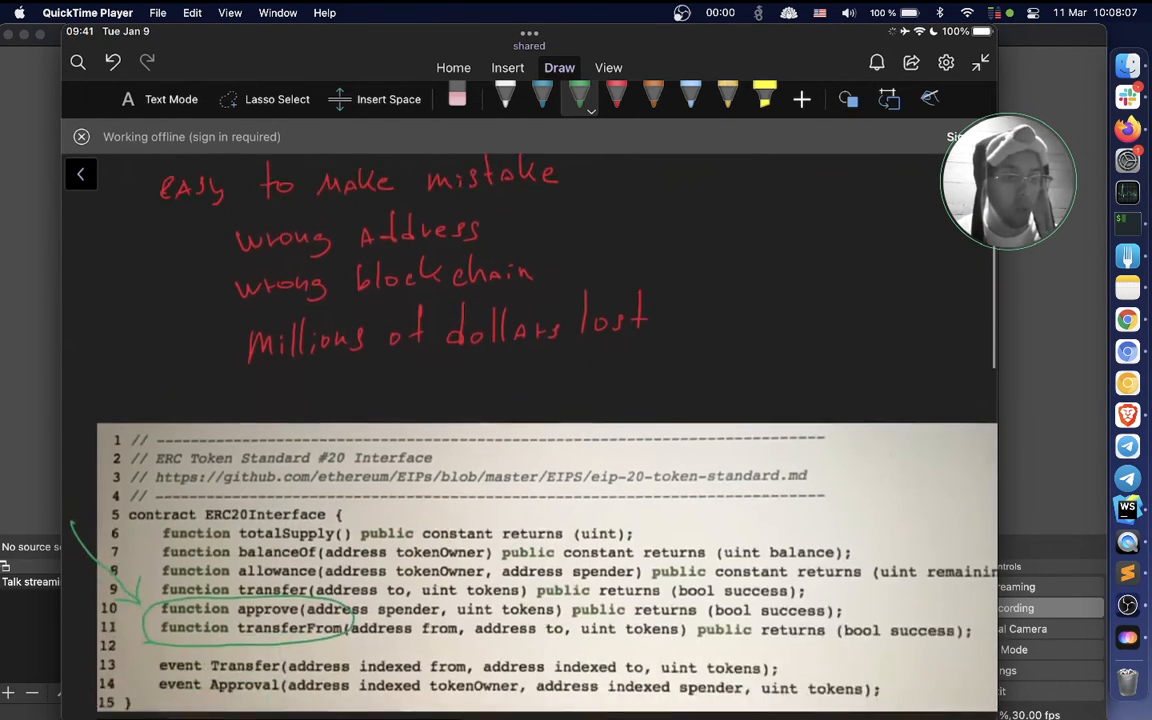
{"action": "scroll", "scroll_direction": "down", "scroll_amount": 3}
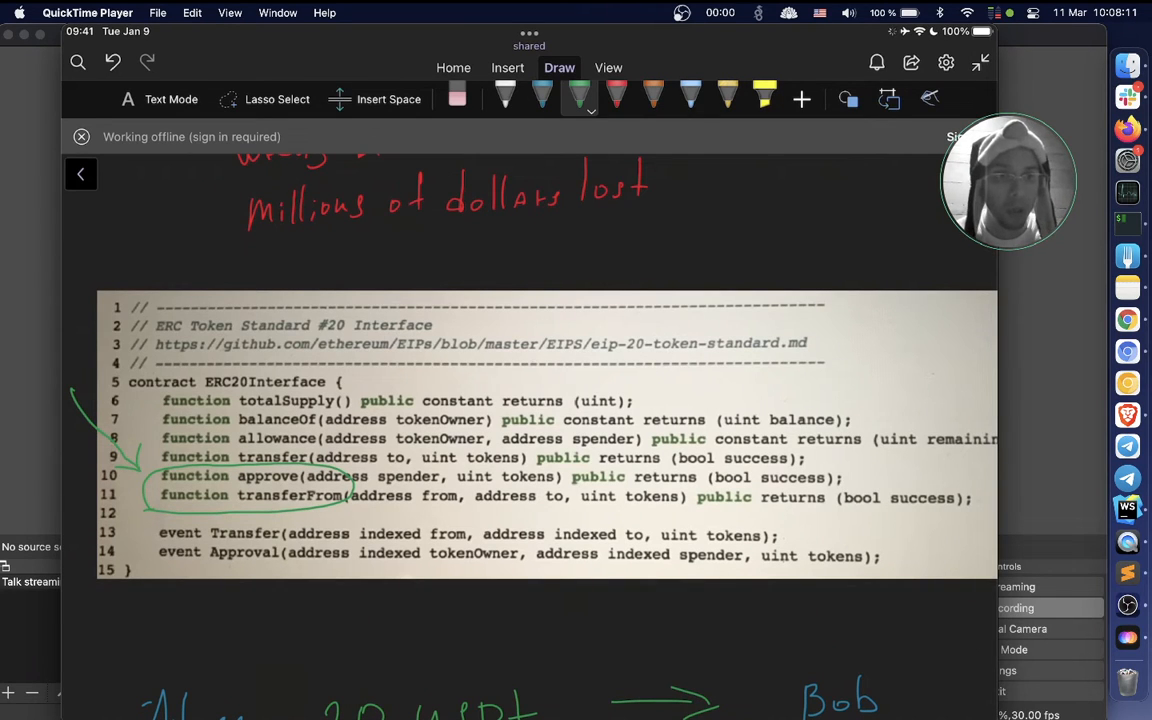
- Scroll further down to the handwritten Alice-sends-Bob-20-USDT approve and transferFrom steps
{"action": "scroll", "scroll_direction": "down", "scroll_amount": 3}
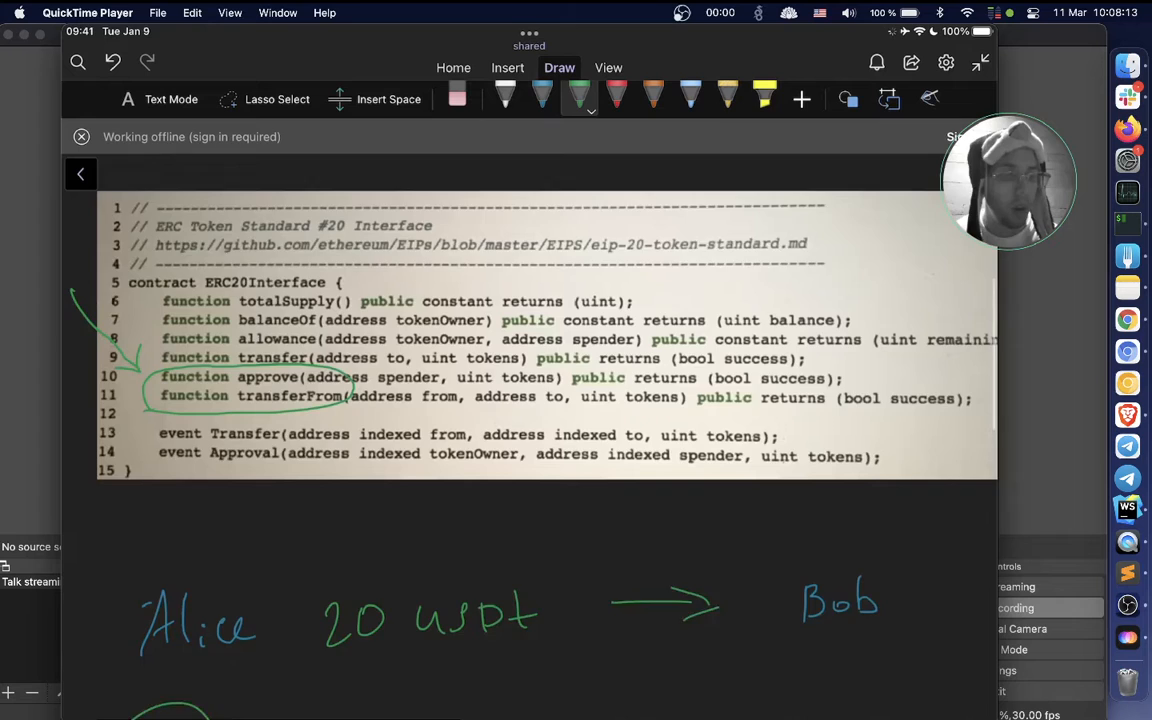
{"action": "scroll", "scroll_direction": "down", "scroll_amount": 3}
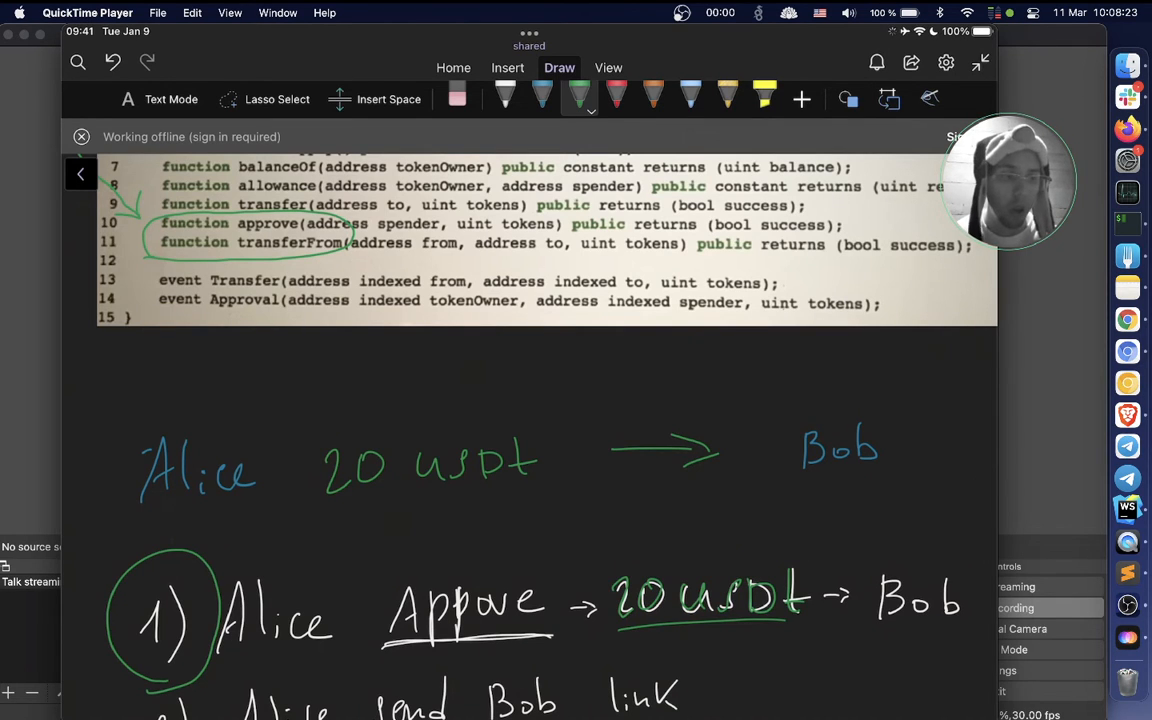
{"action": "scroll", "scroll_direction": "down", "scroll_amount": 3}
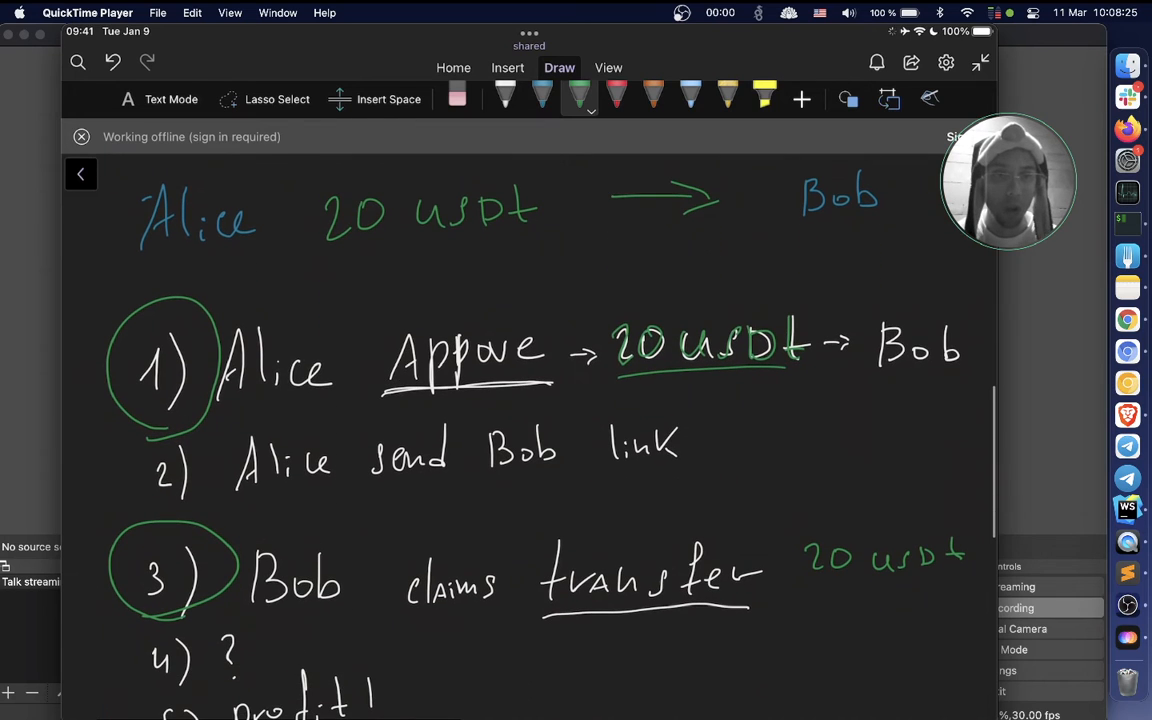